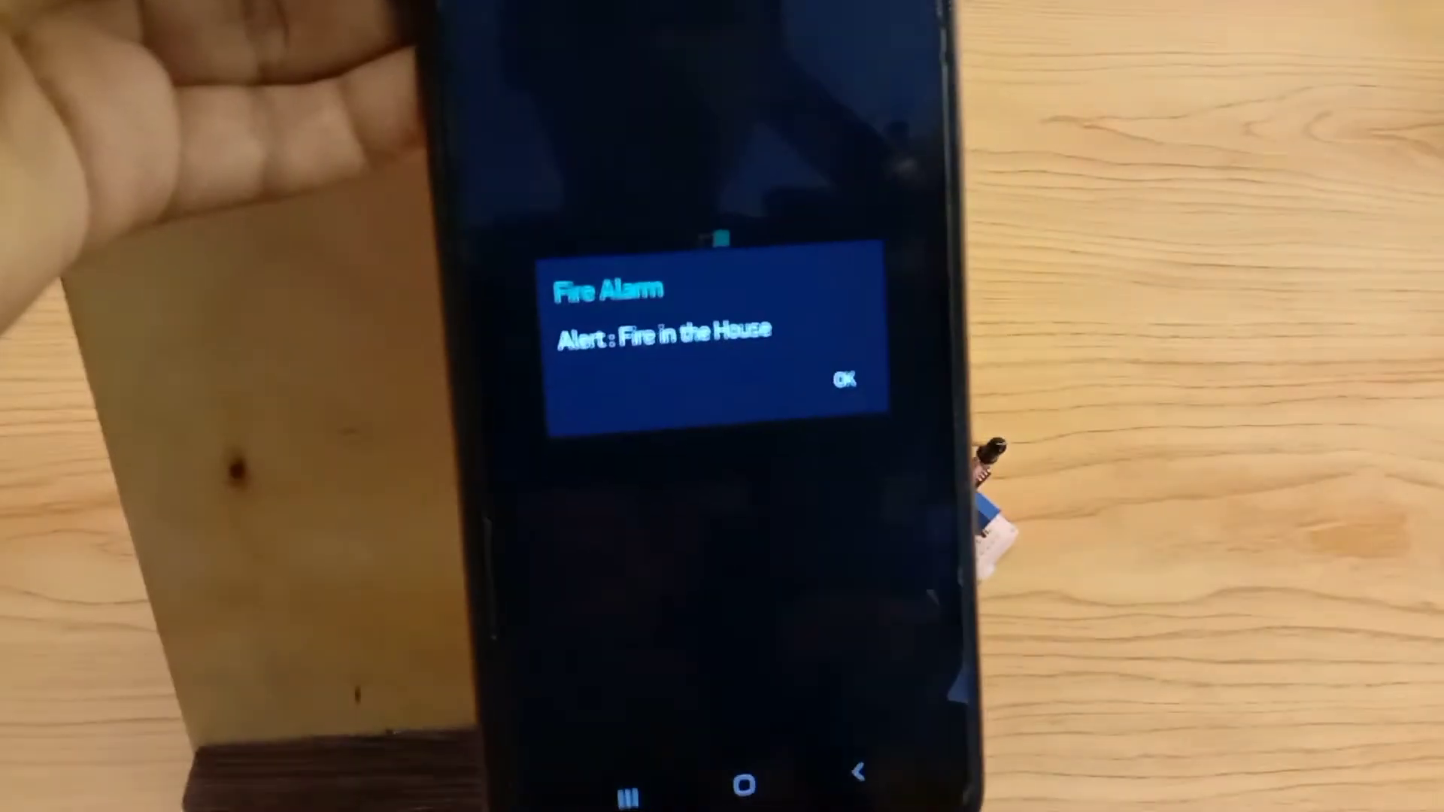
# Show the 'Alert : Fire in the House' notification, then switch to Blynk's home screen
pyautogui.click(845, 379)
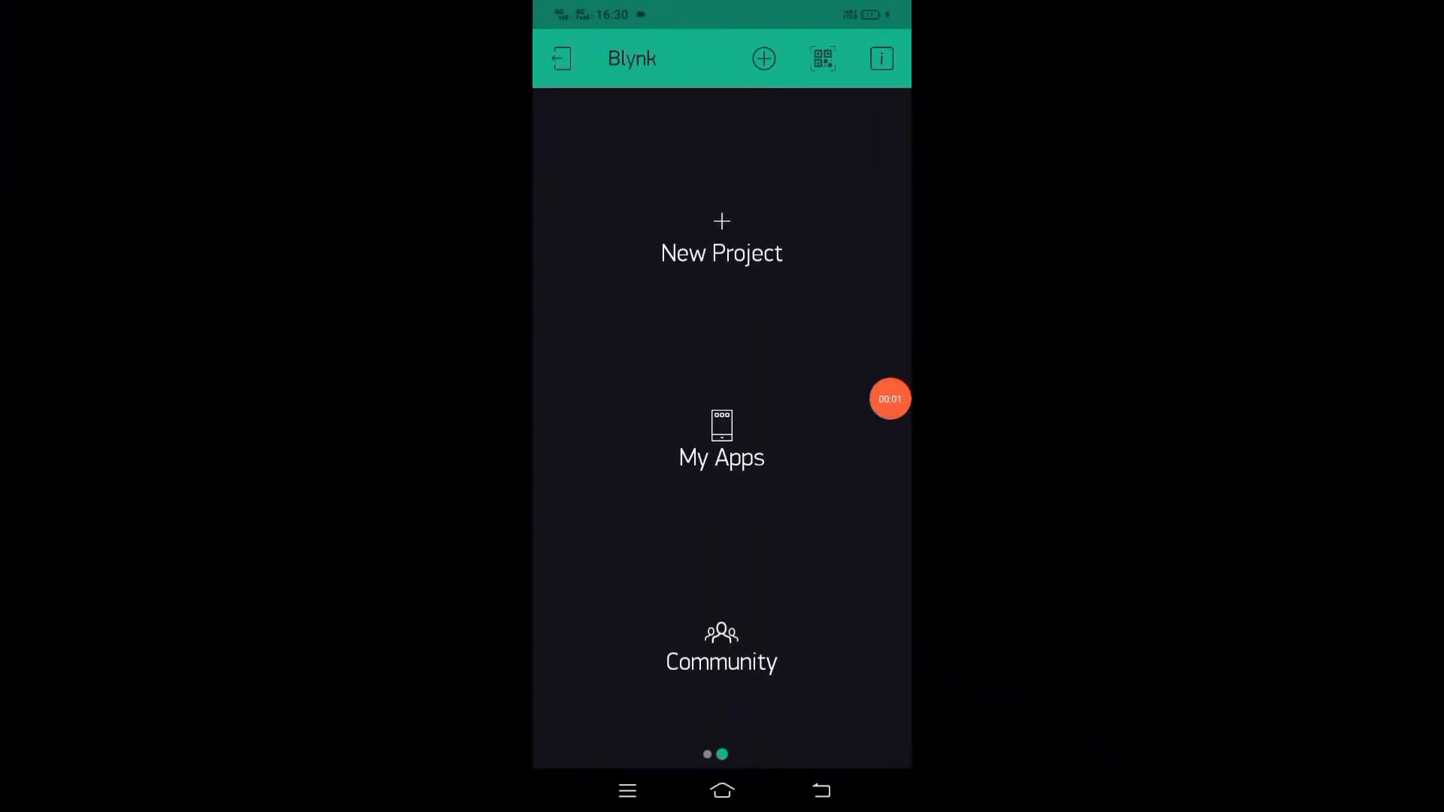
# Create a new Blynk project named 'Fire Alarm' for a NodeMCU board over Wi-Fi
pyautogui.click(721, 239)
pyautogui.write('E')
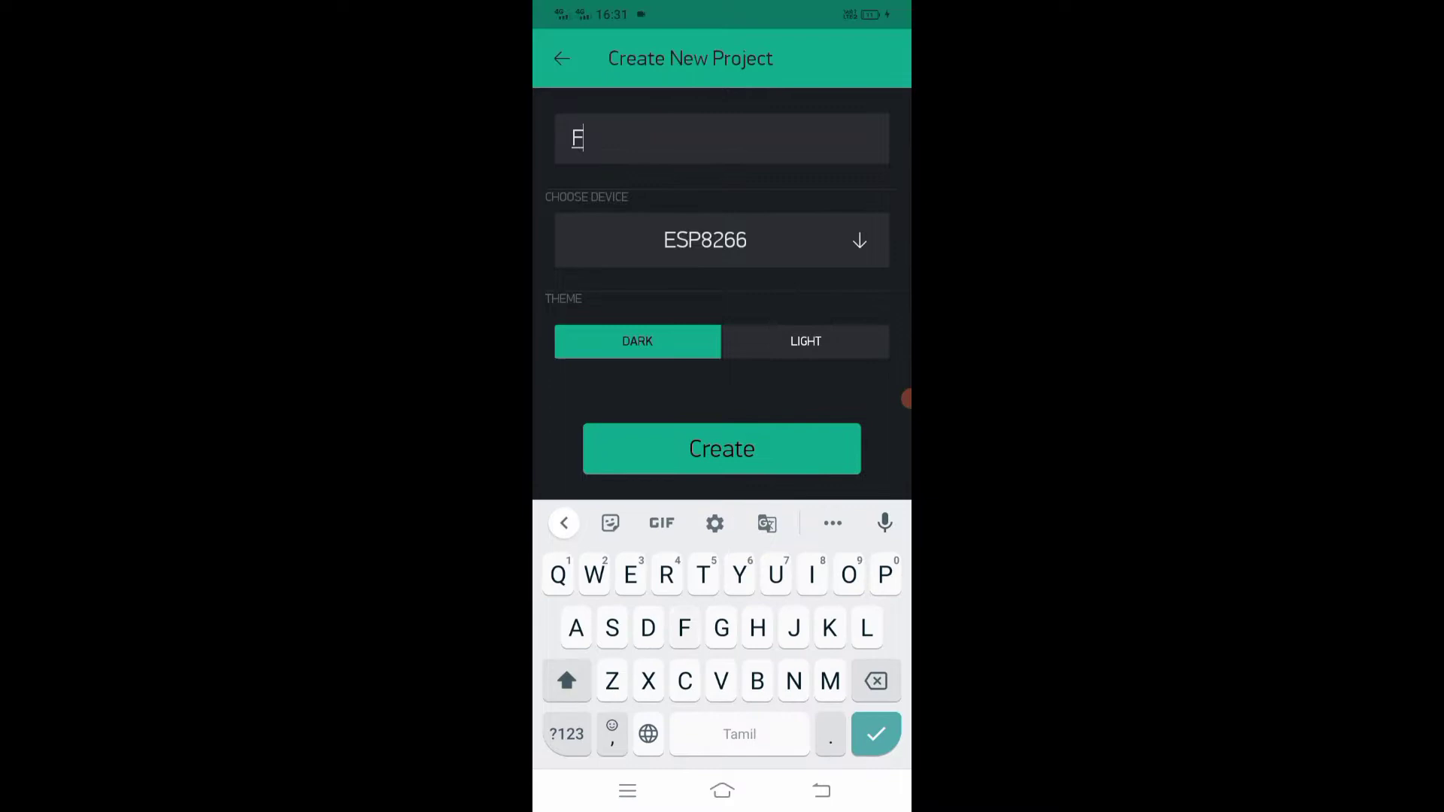
pyautogui.write('ire')
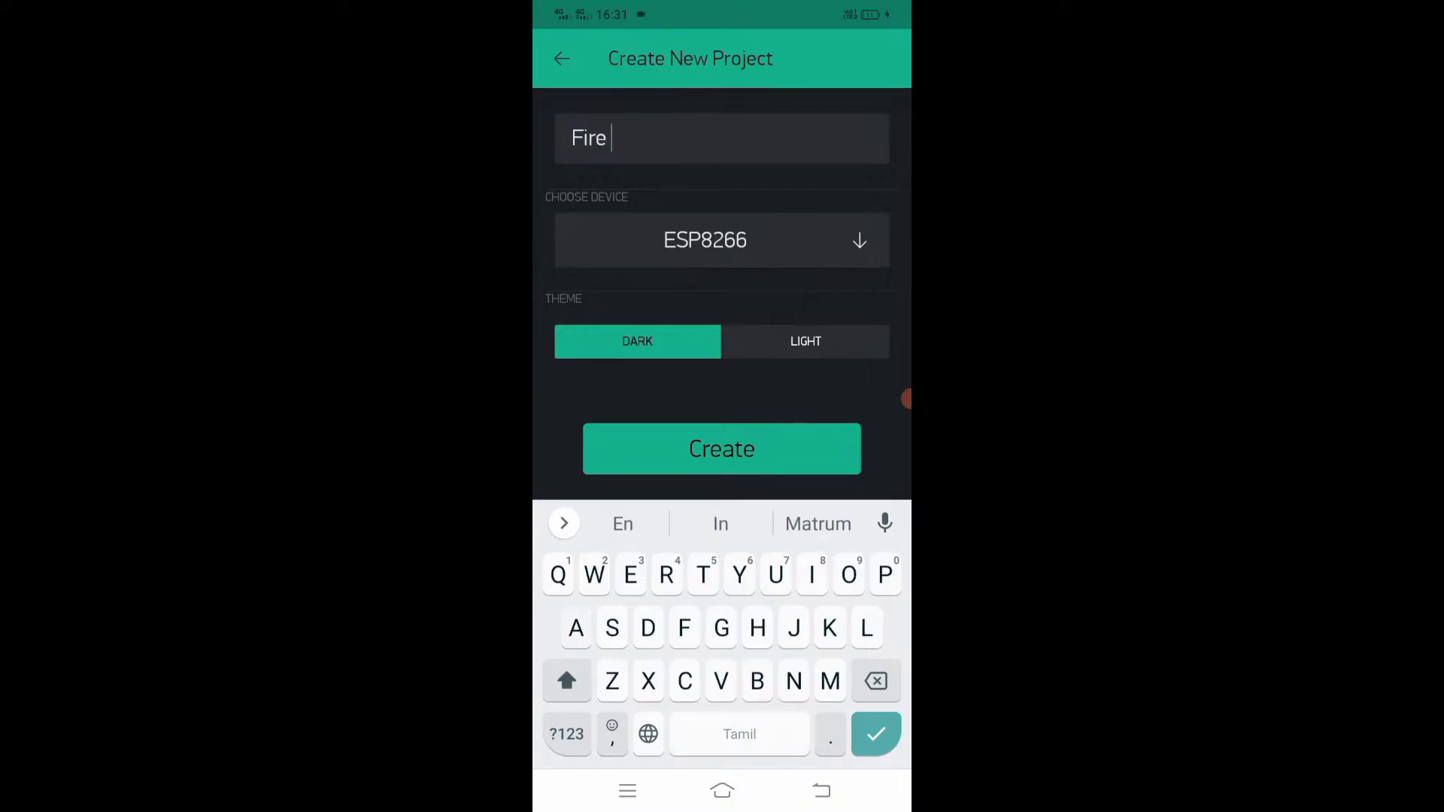
pyautogui.write('Alar')
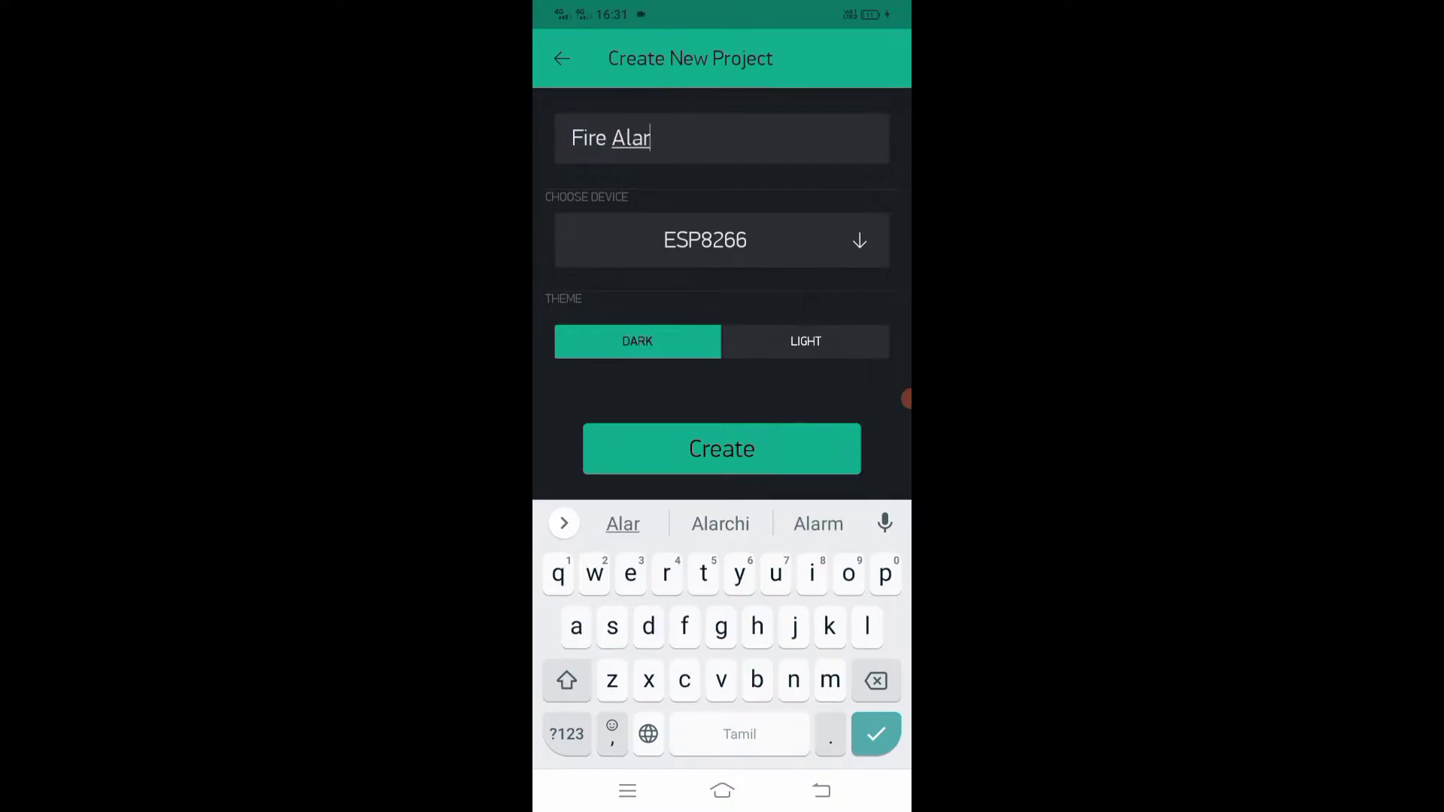
pyautogui.click(721, 239)
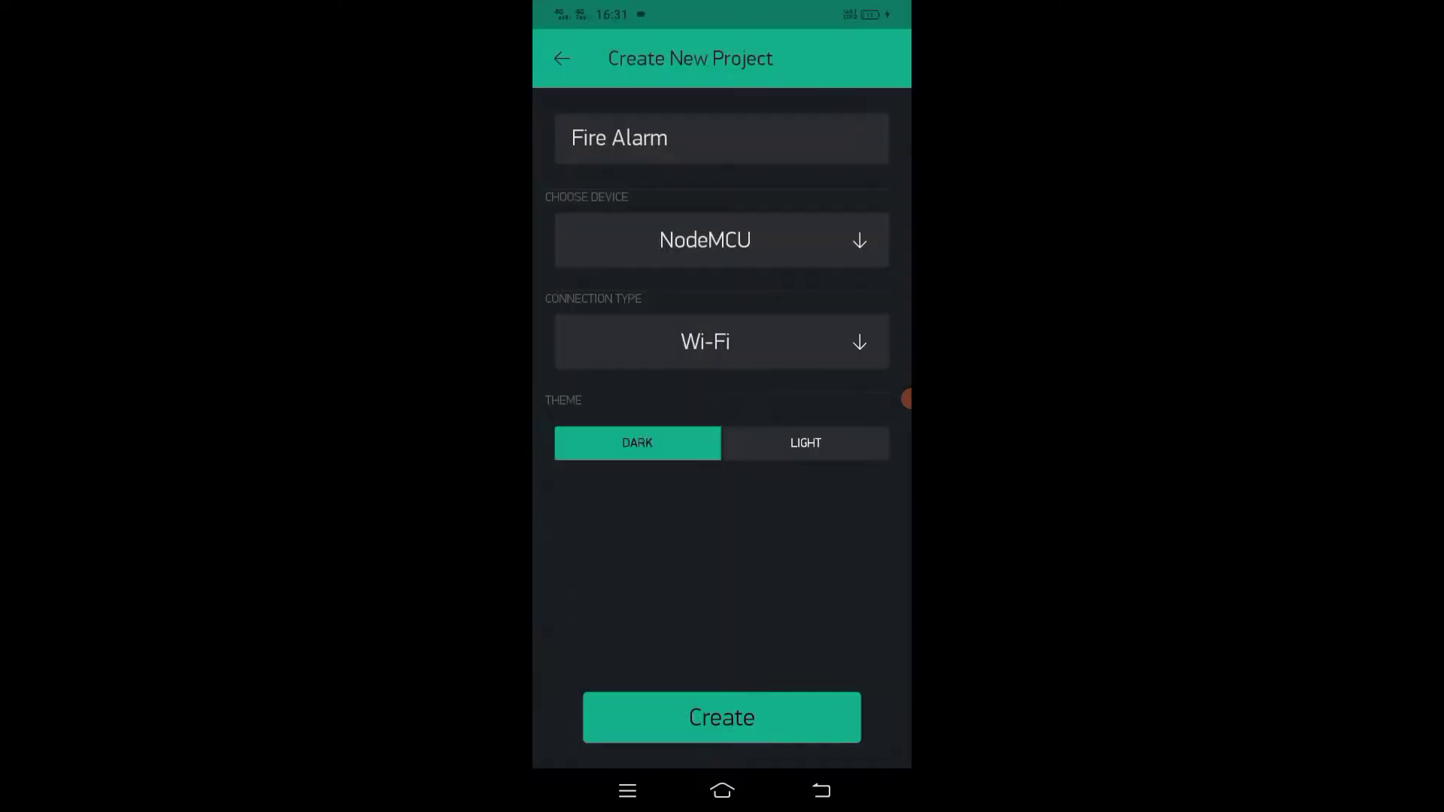
pyautogui.click(721, 717)
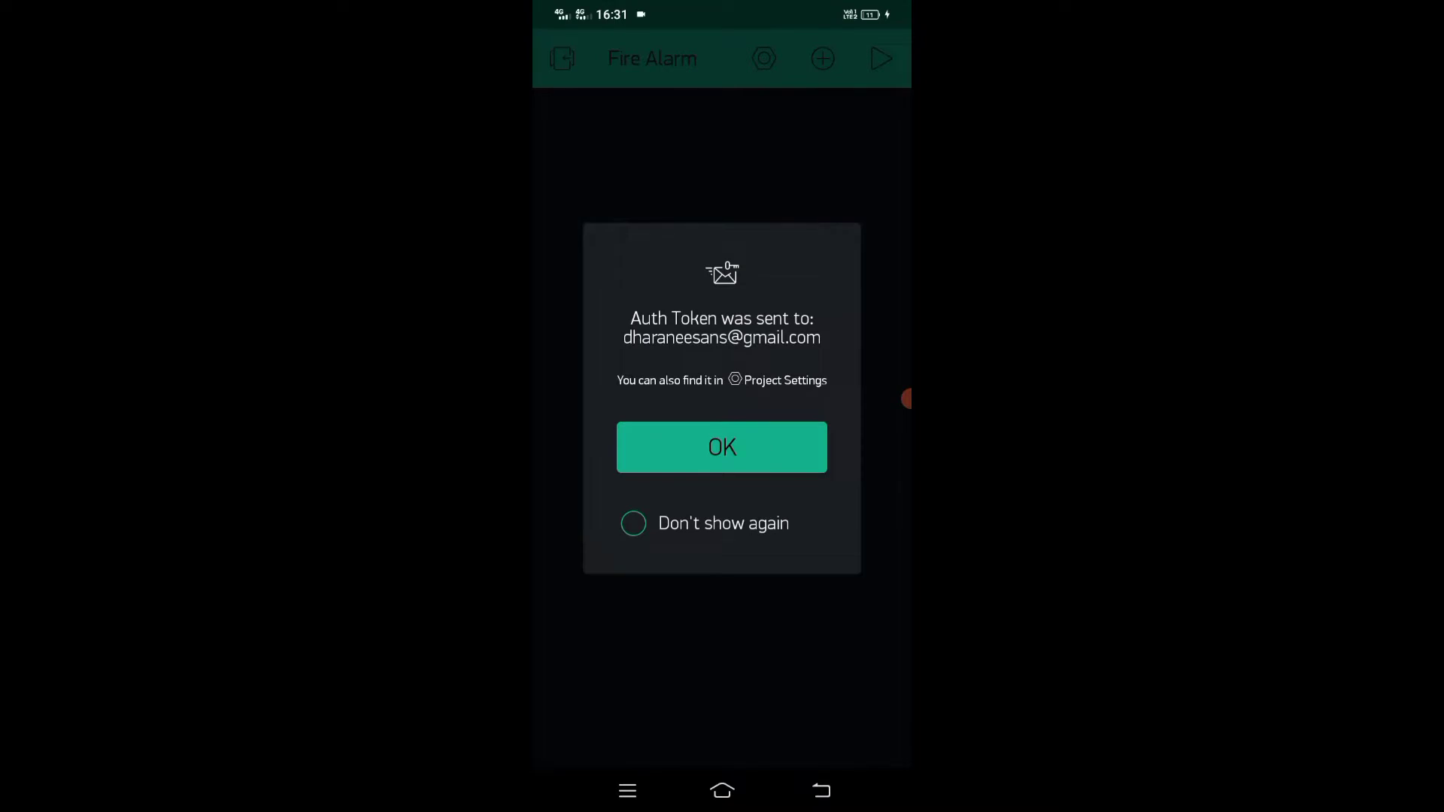
# Dismiss the auth-token-emailed notice and scroll through the Widget Box
pyautogui.click(721, 447)
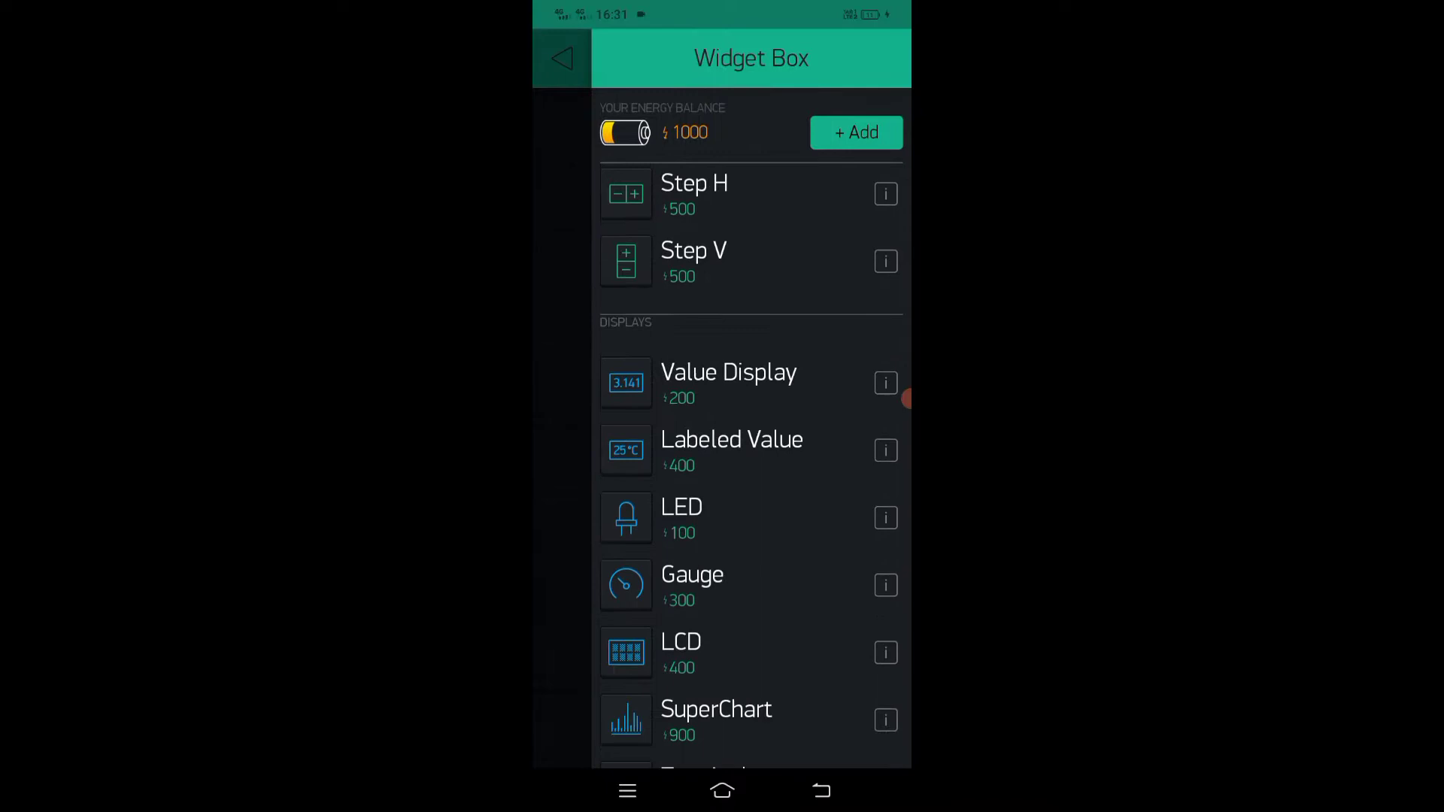
pyautogui.scroll(-3)
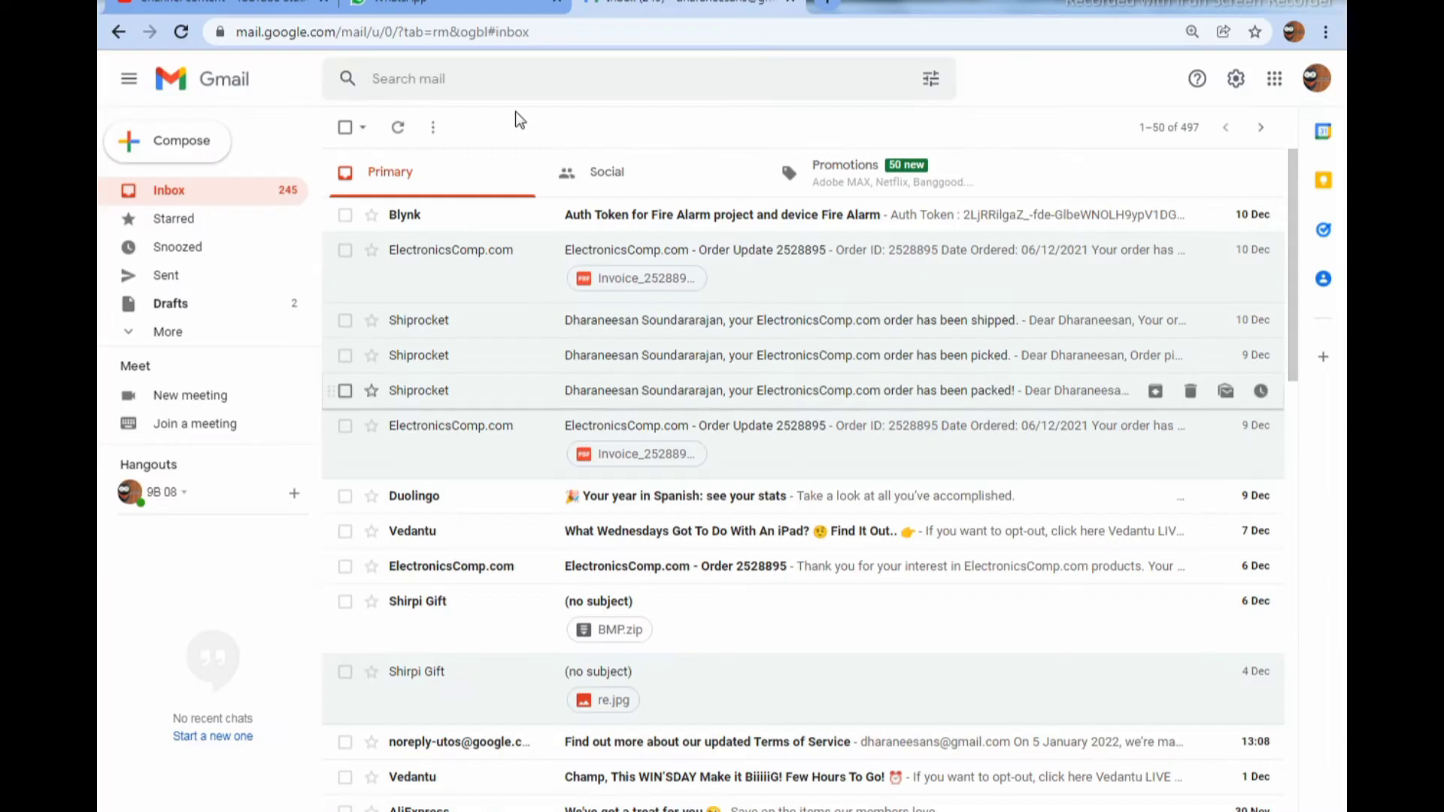
# Open the 'Auth Token for Fire Alarm project' email and highlight the token string
pyautogui.click(722, 214)
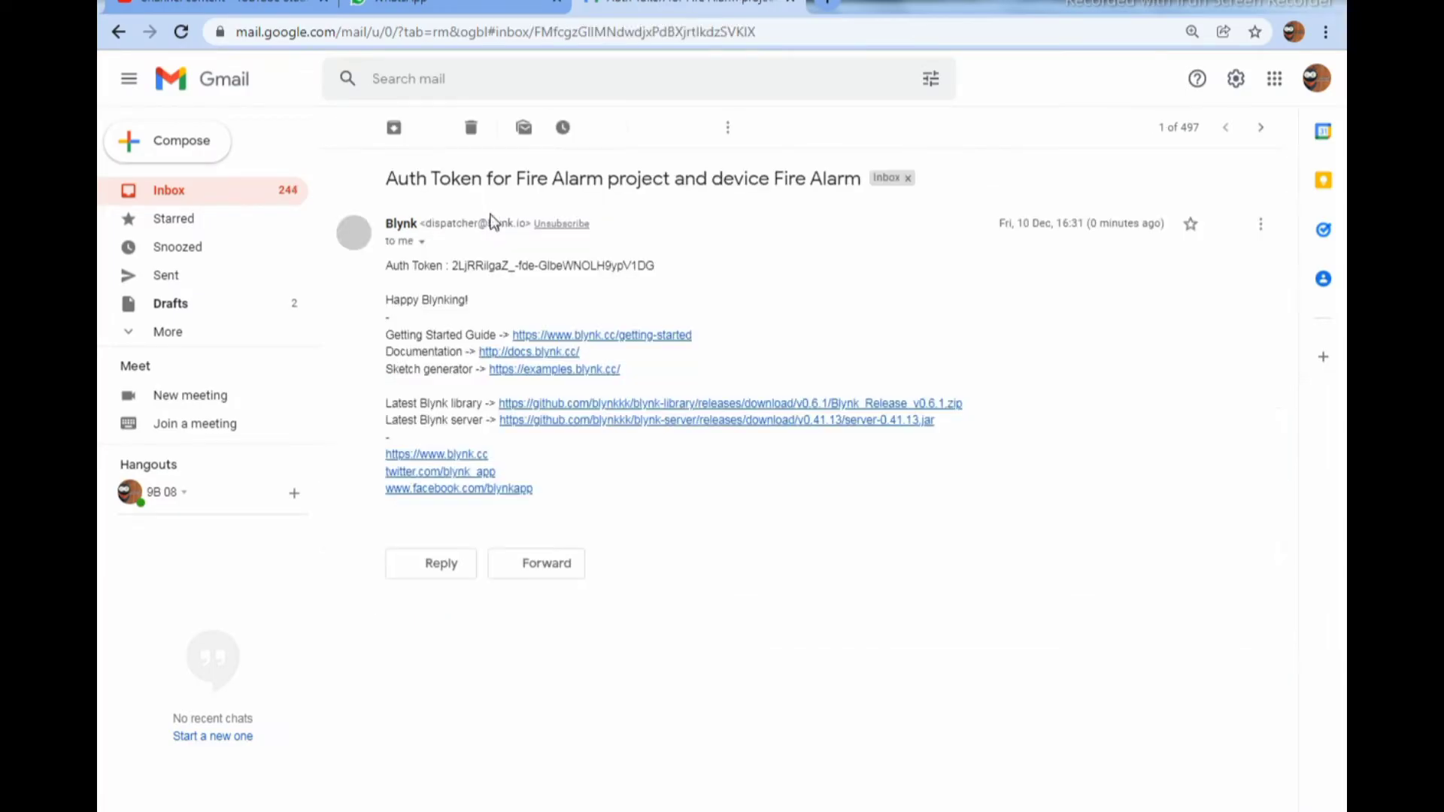
pyautogui.moveTo(385, 266); pyautogui.dragTo(625, 265)
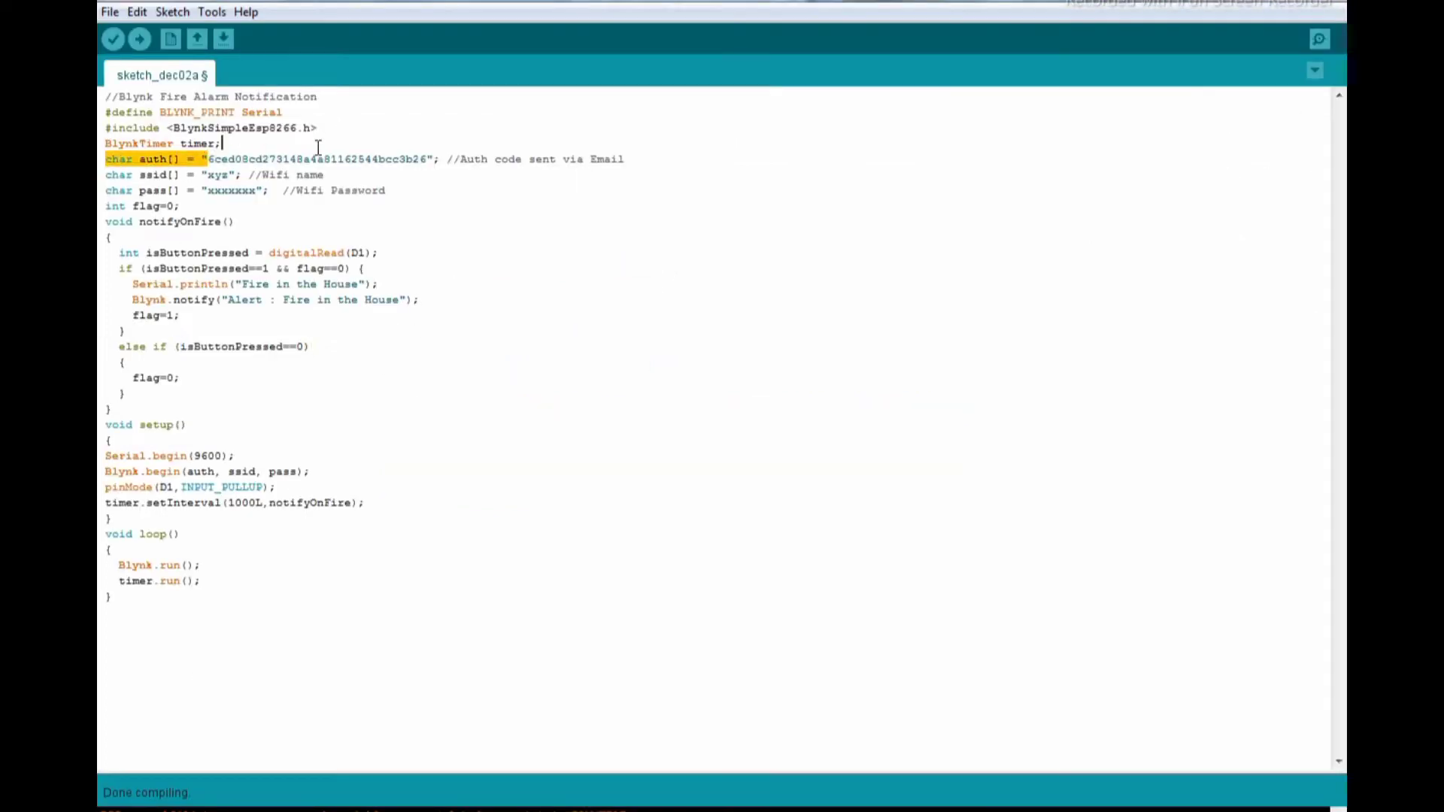
# Paste the emailed token over the old value inside the sketch's char auth[] quotes
pyautogui.moveTo(221, 143); pyautogui.dragTo(433, 158)
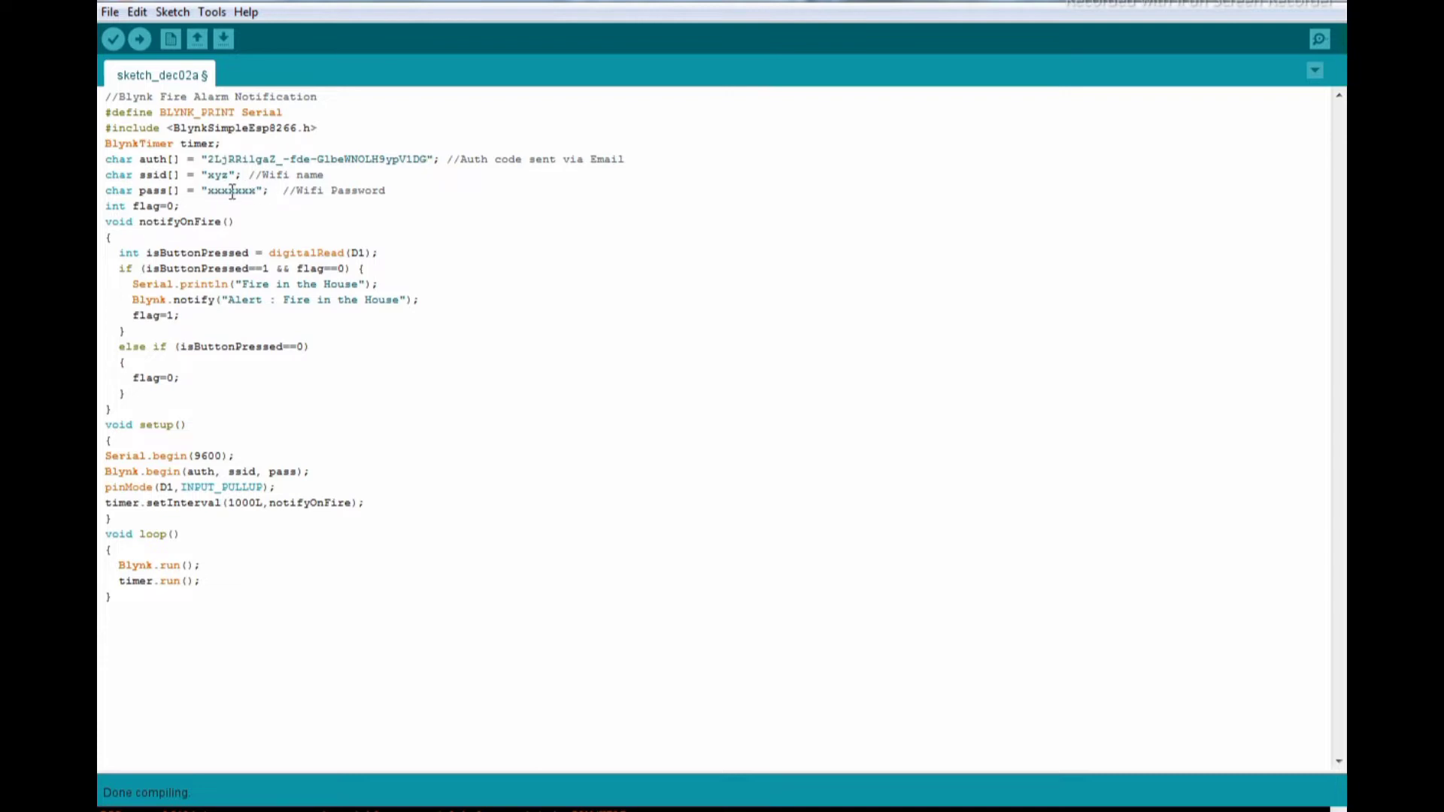
pyautogui.click(212, 12)
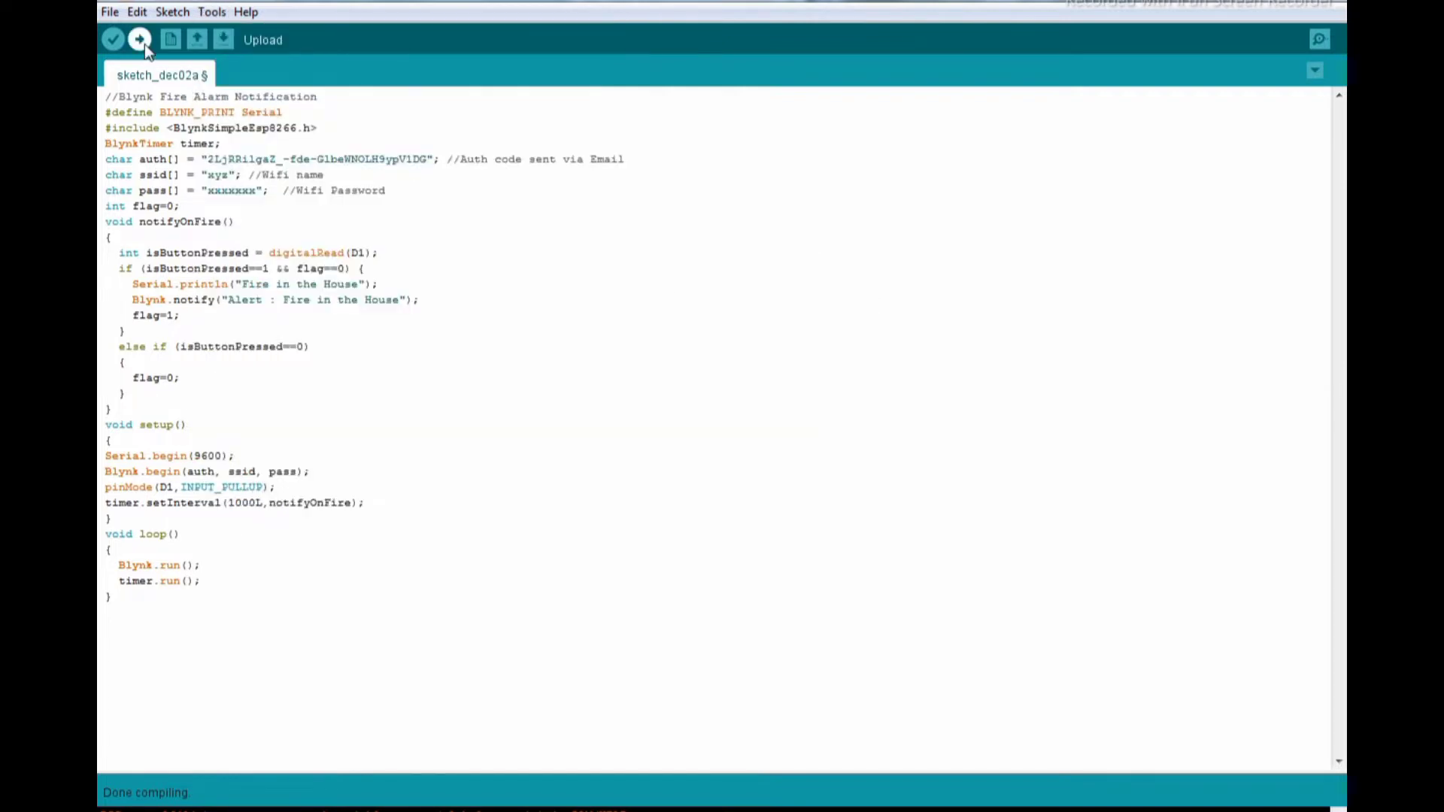
# Upload the Fire Alarm sketch with the new auth token and wait while it compiles
pyautogui.click(140, 38)
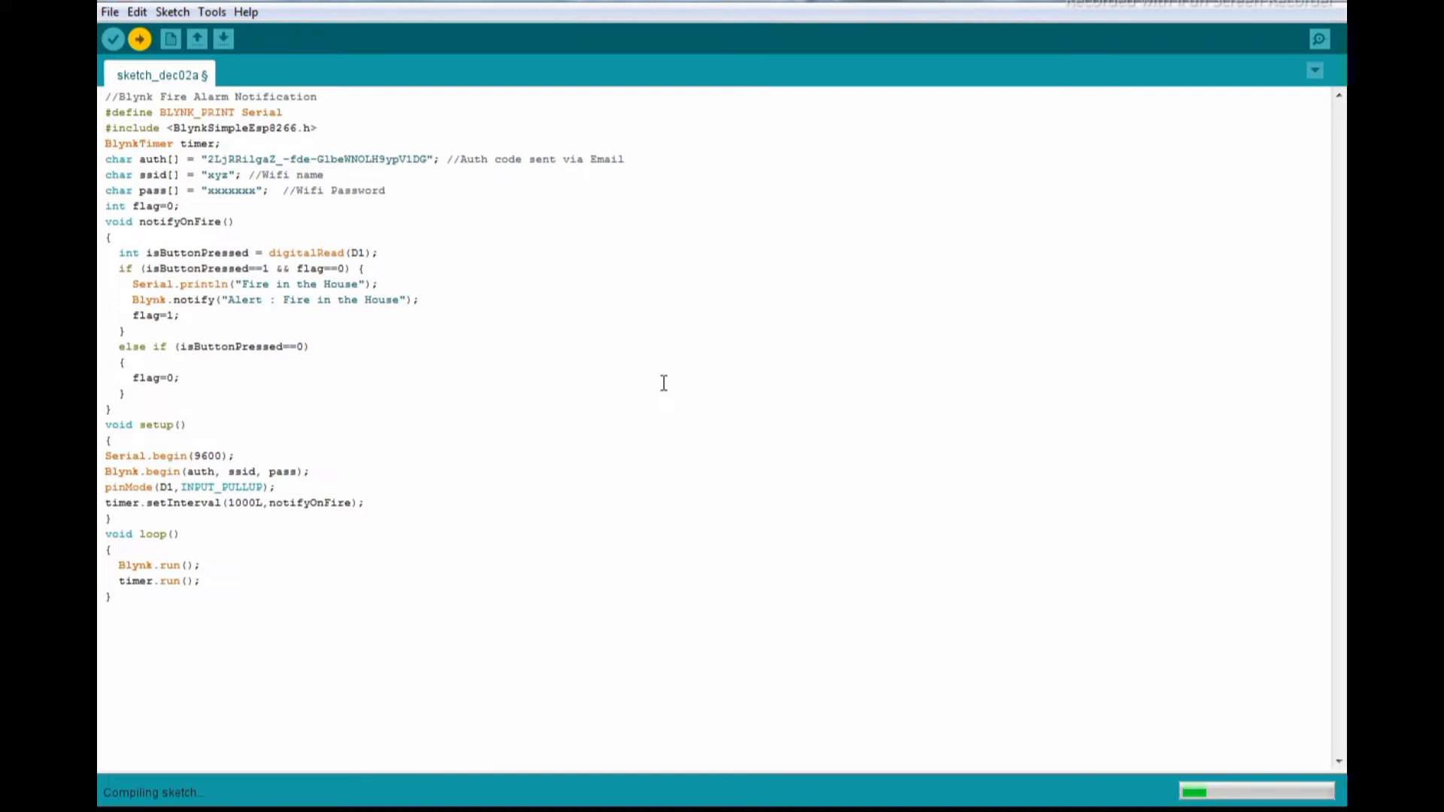
pyautogui.click(426, 159)
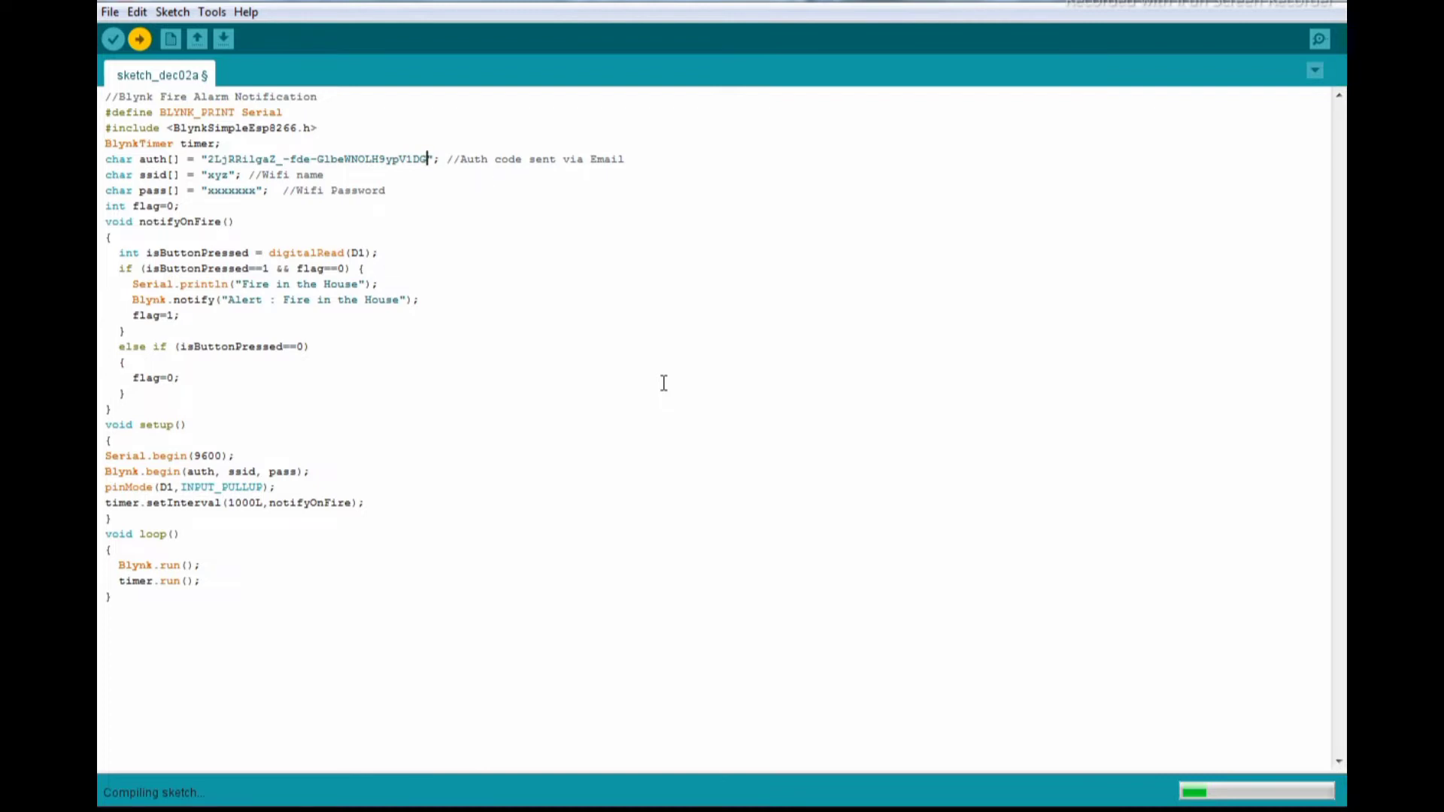